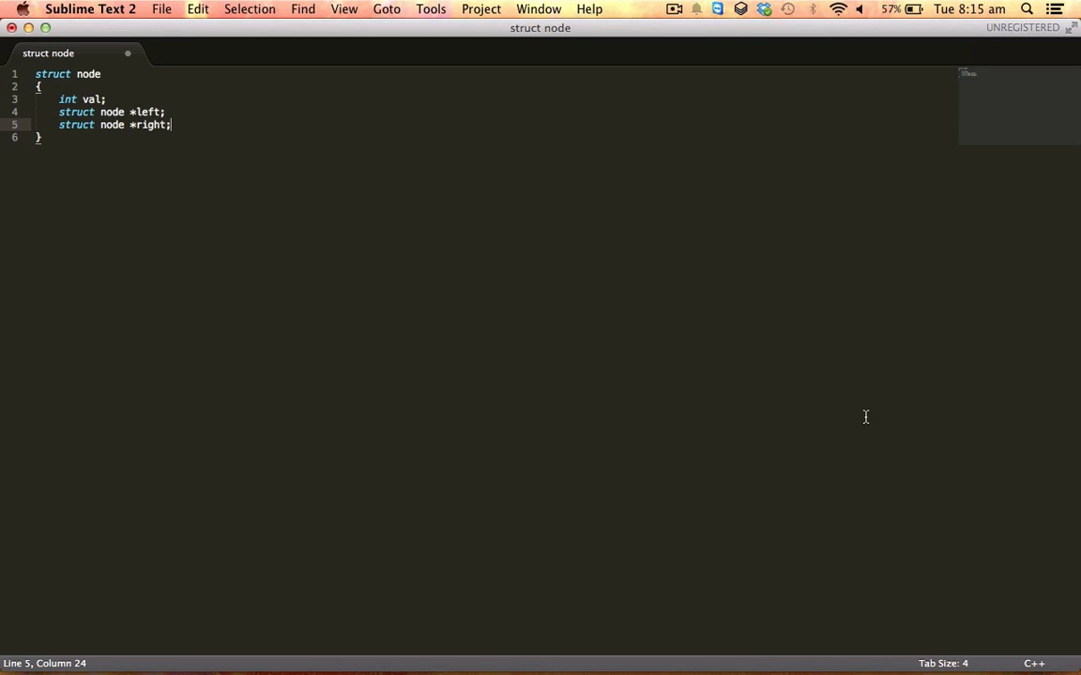
pyautogui.moveTo(105, 142)
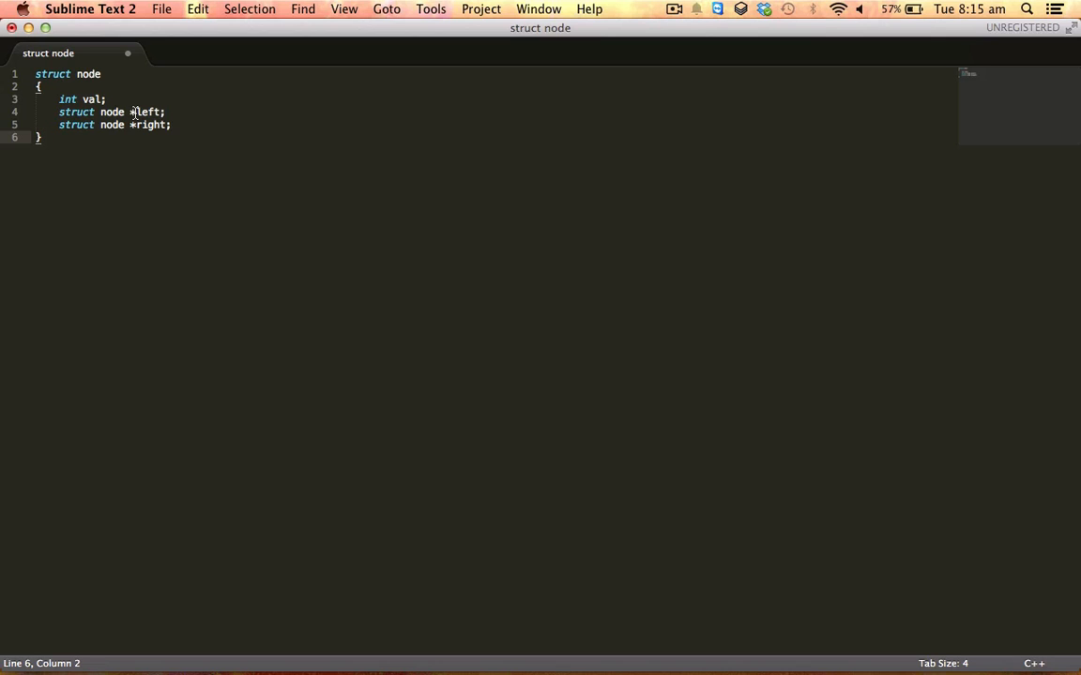
# - Place the caret after struct node's closing brace and add the terminating semicolon
pyautogui.click(165, 113)
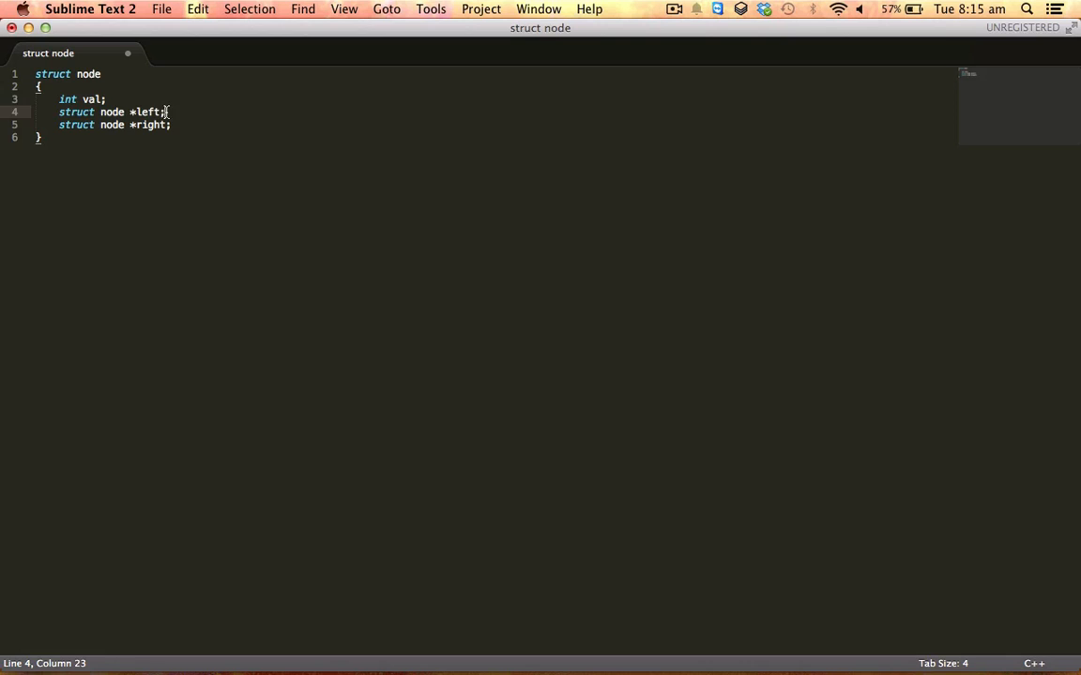
pyautogui.moveTo(165, 112); pyautogui.dragTo(60, 99)
pyautogui.write(';')
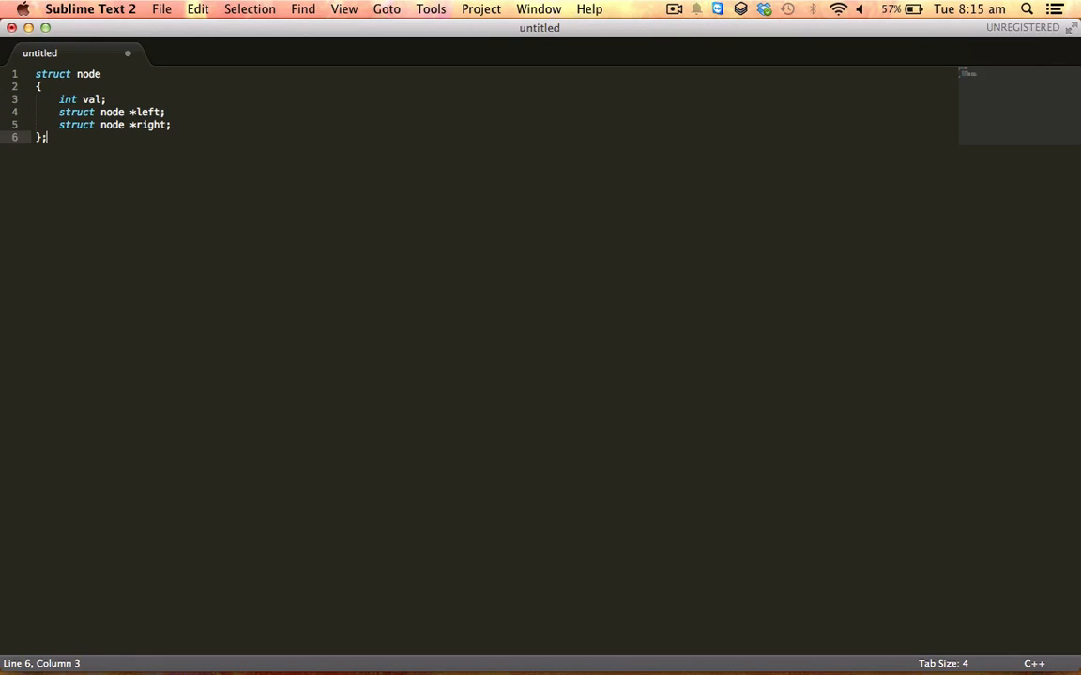
# - Add the signature void inorder(node *root) on a new line below the struct
pyautogui.press('Return')
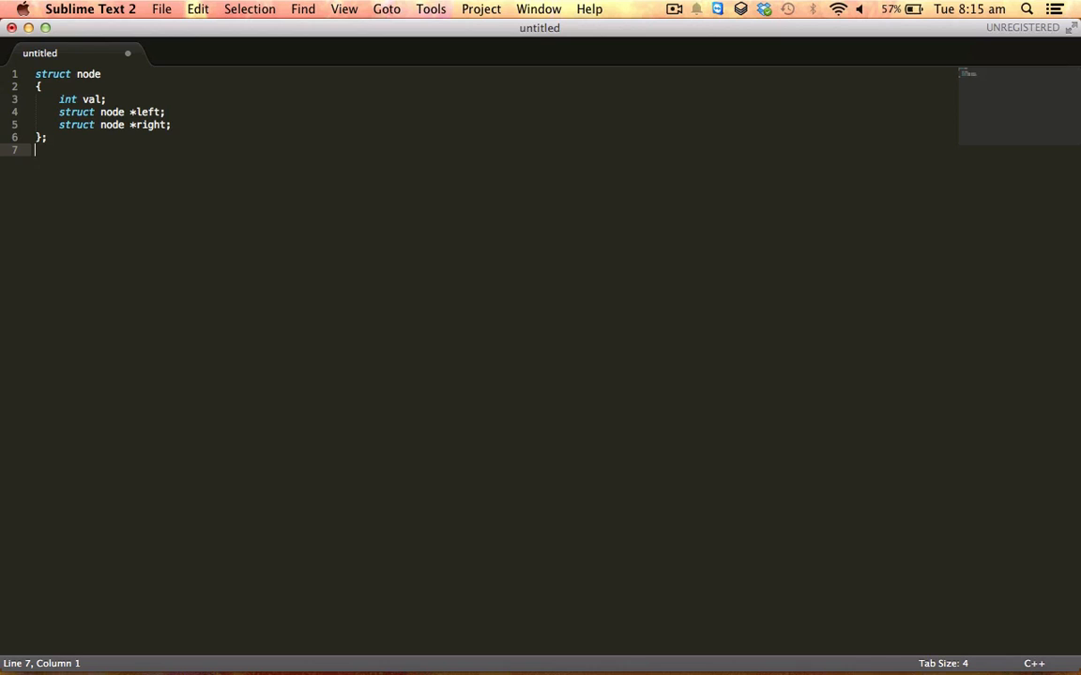
pyautogui.write('void')
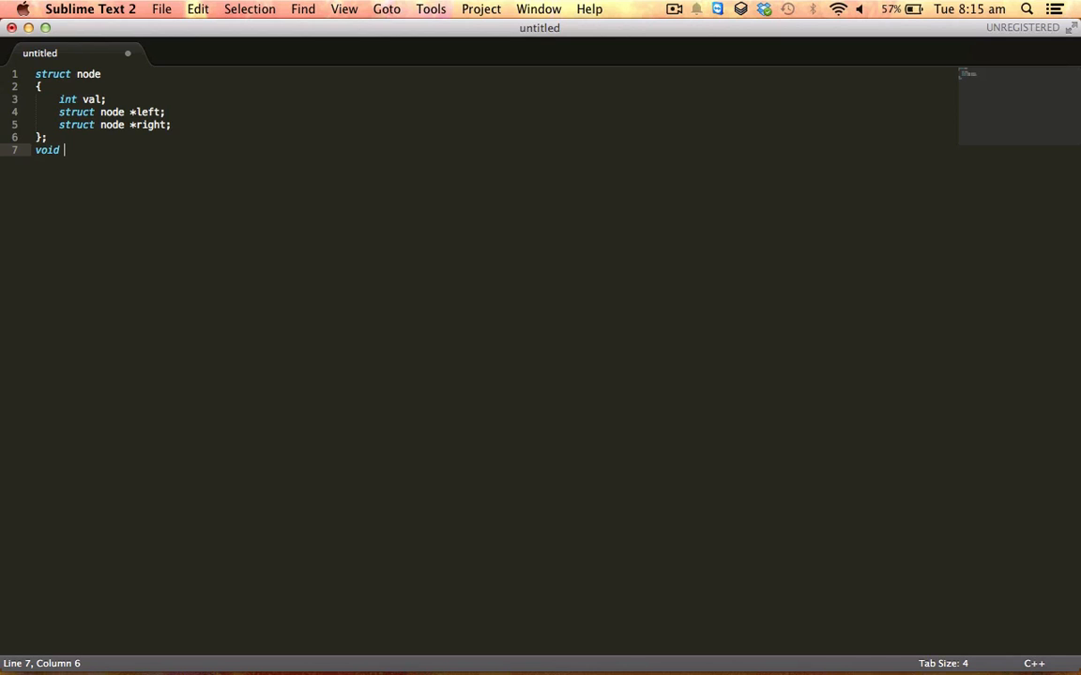
pyautogui.write('inorder')
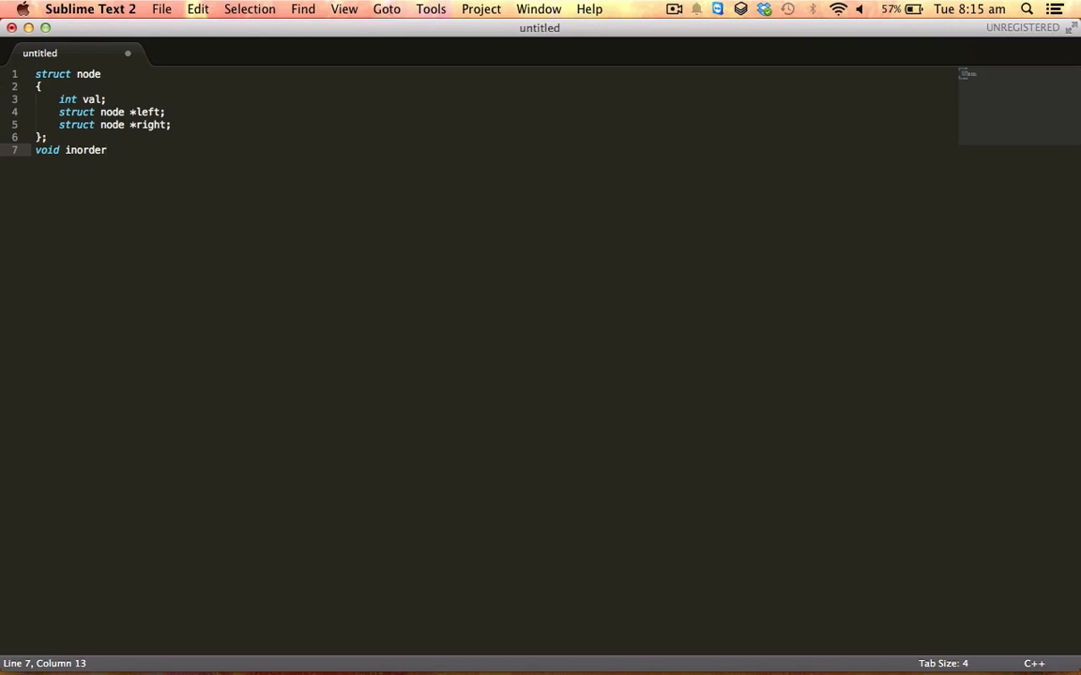
pyautogui.write('()')
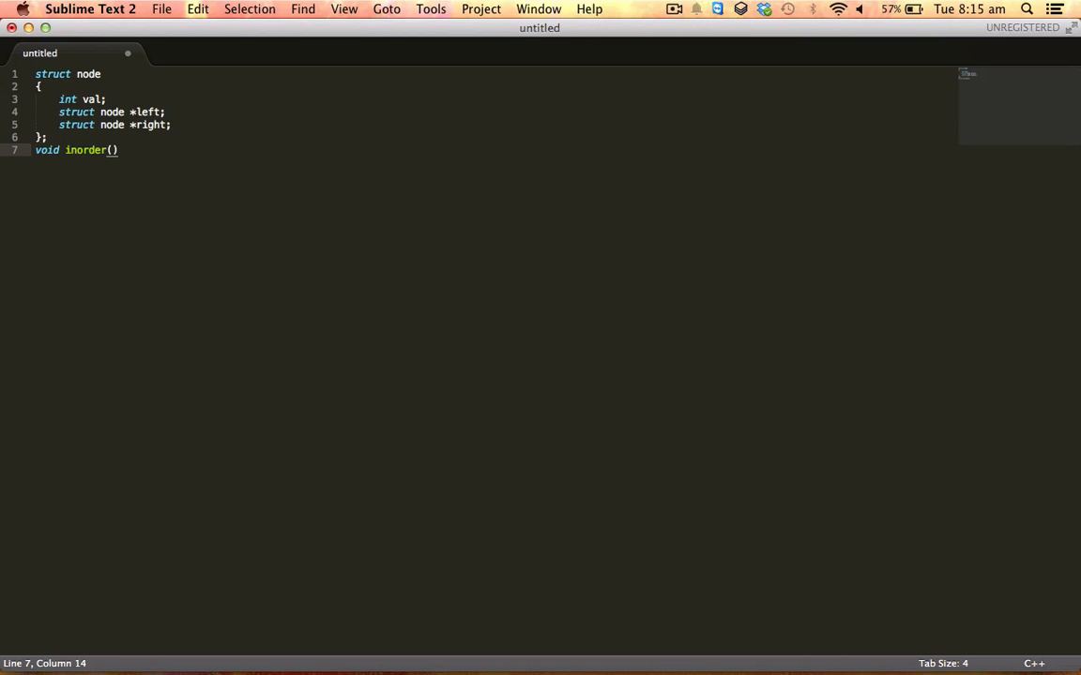
pyautogui.write('node')
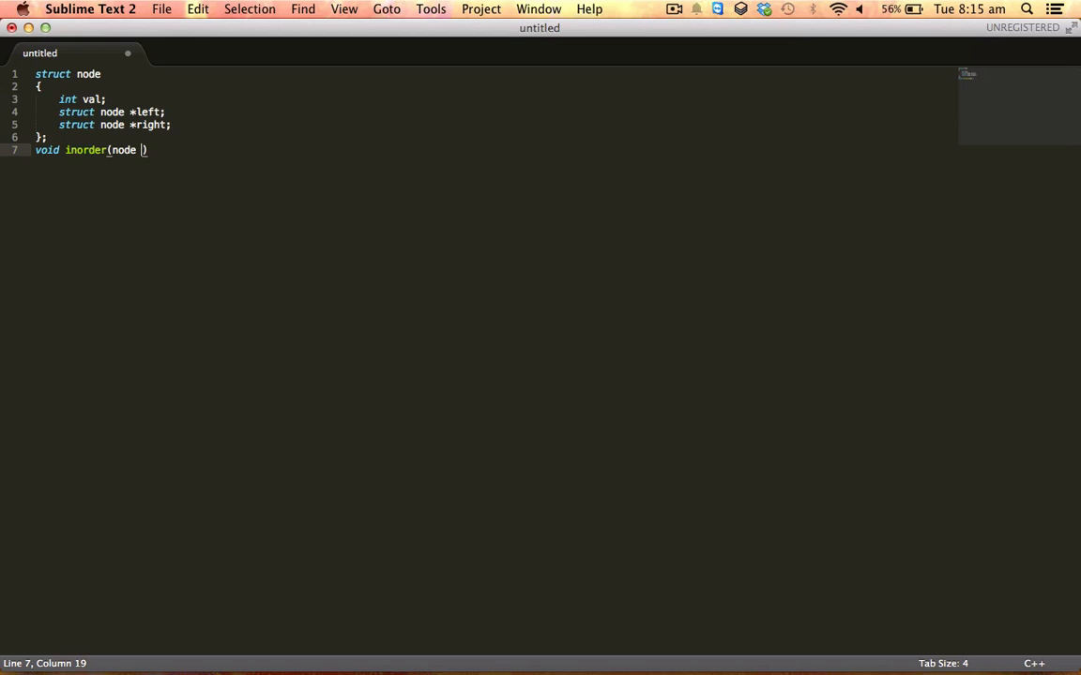
pyautogui.write('*root)')
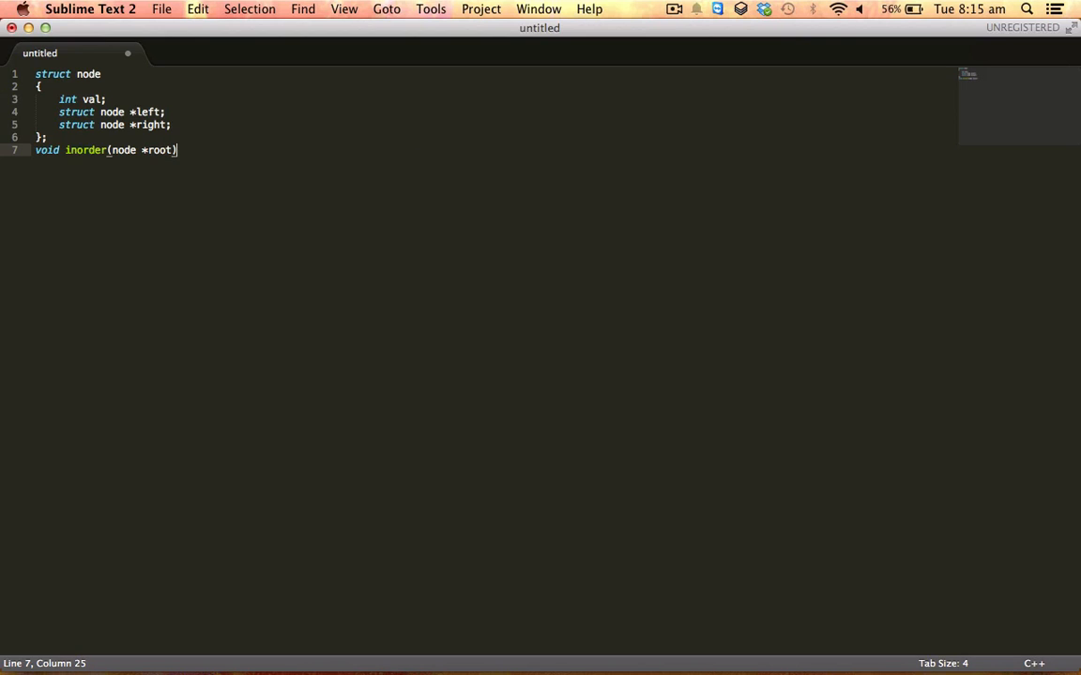
pyautogui.press('Return')
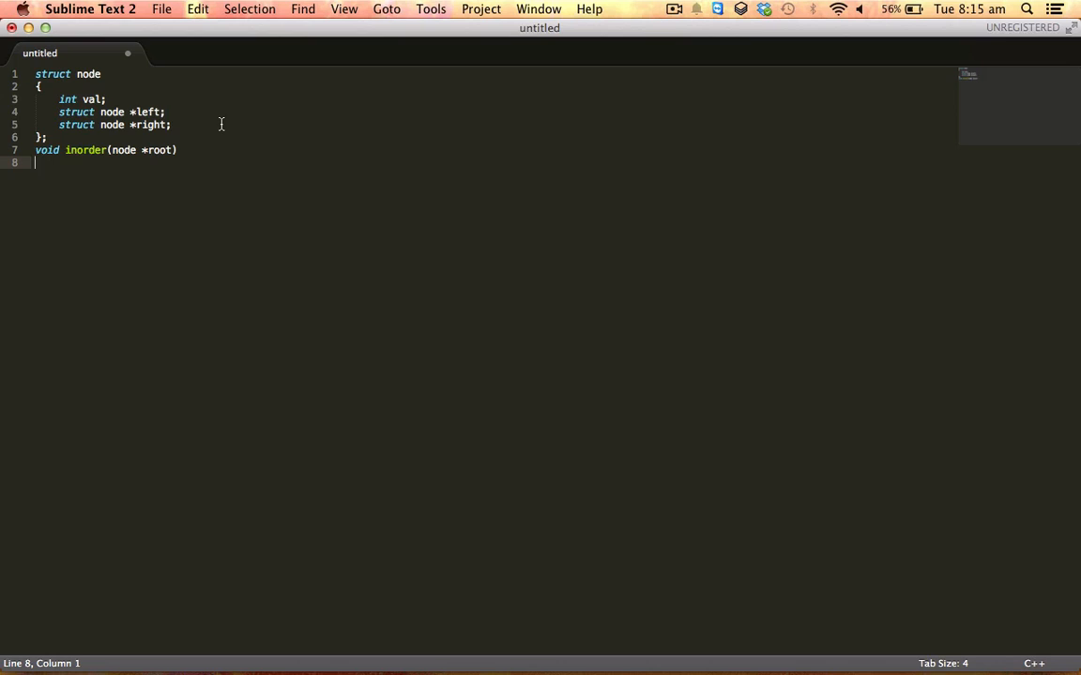
# - Write the function body: if(root==NULL) return; followed by an empty else block
pyautogui.write('{')
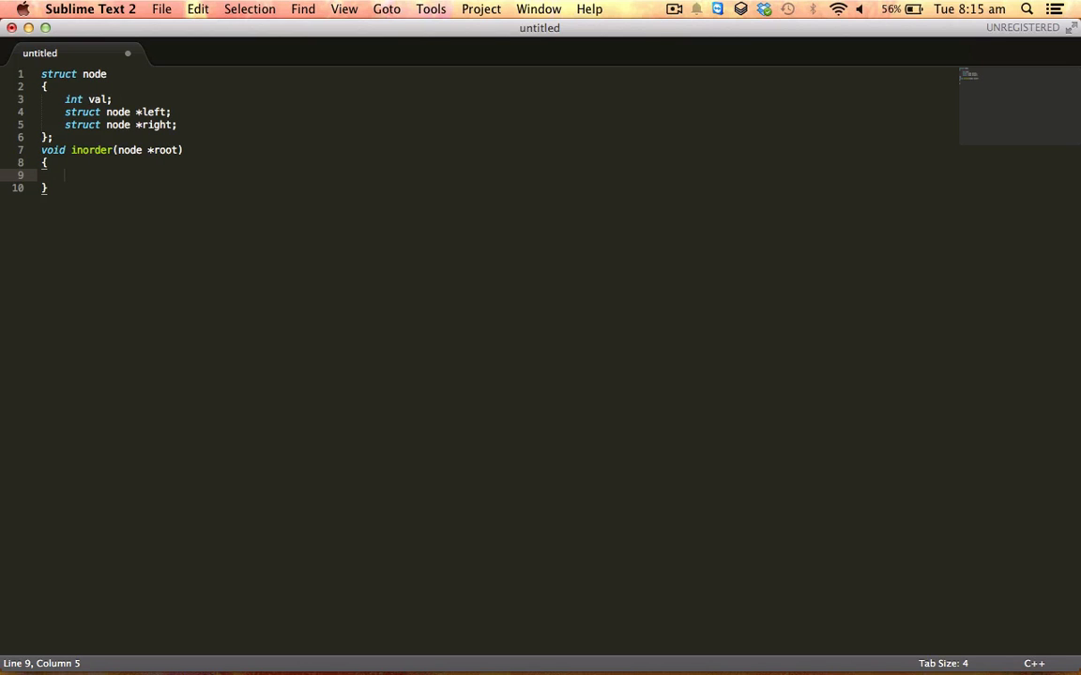
pyautogui.write('if(rod)')
pyautogui.write('ret')
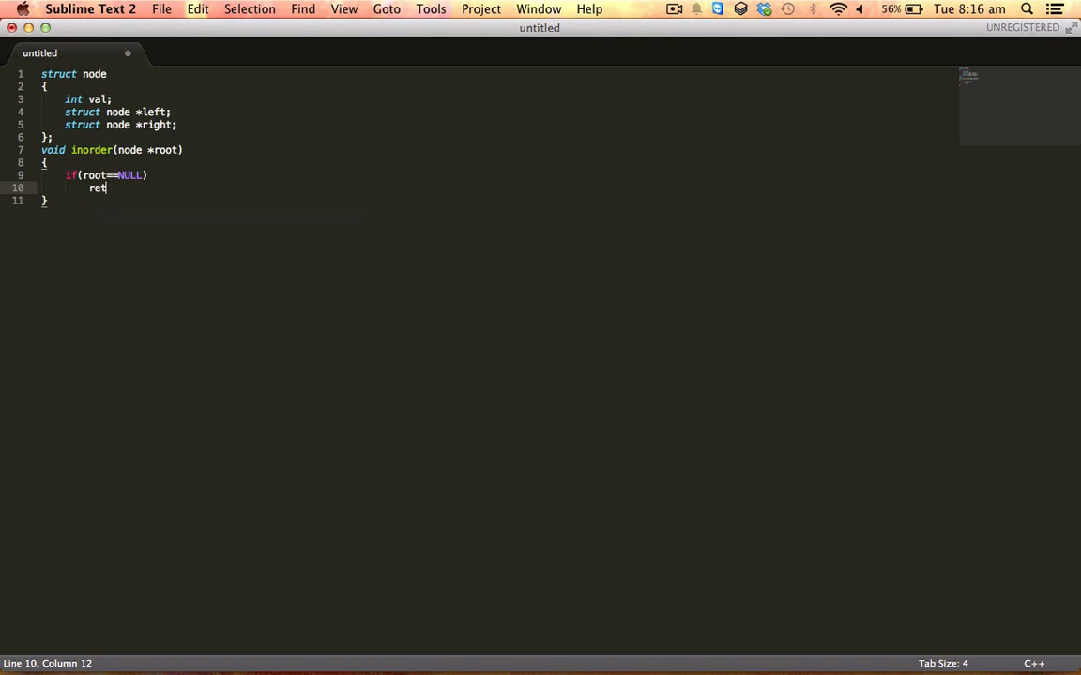
pyautogui.write('urn;')
pyautogui.write('else')
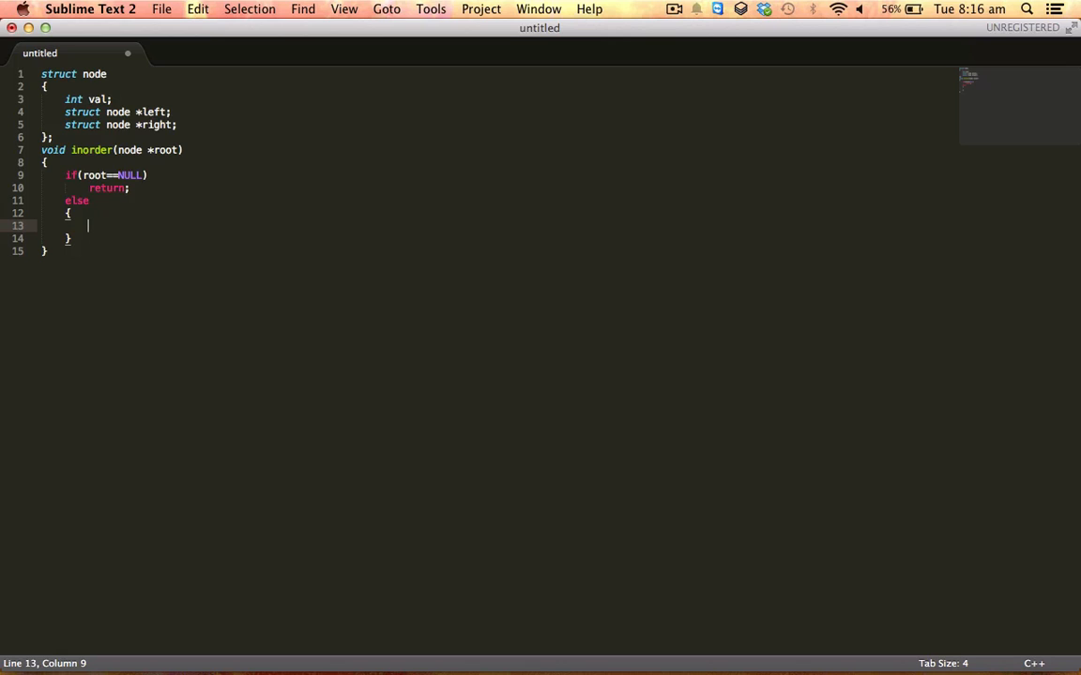
# - Inside the else block, call inorder(root->left);
pyautogui.write('inorder()')
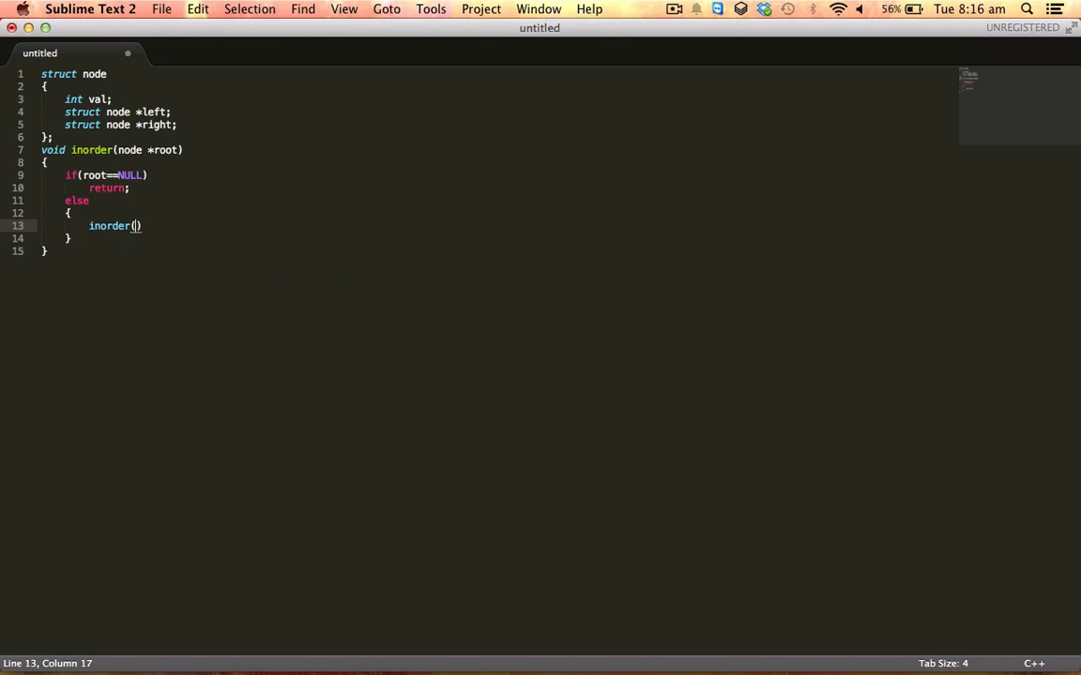
pyautogui.write('root-')
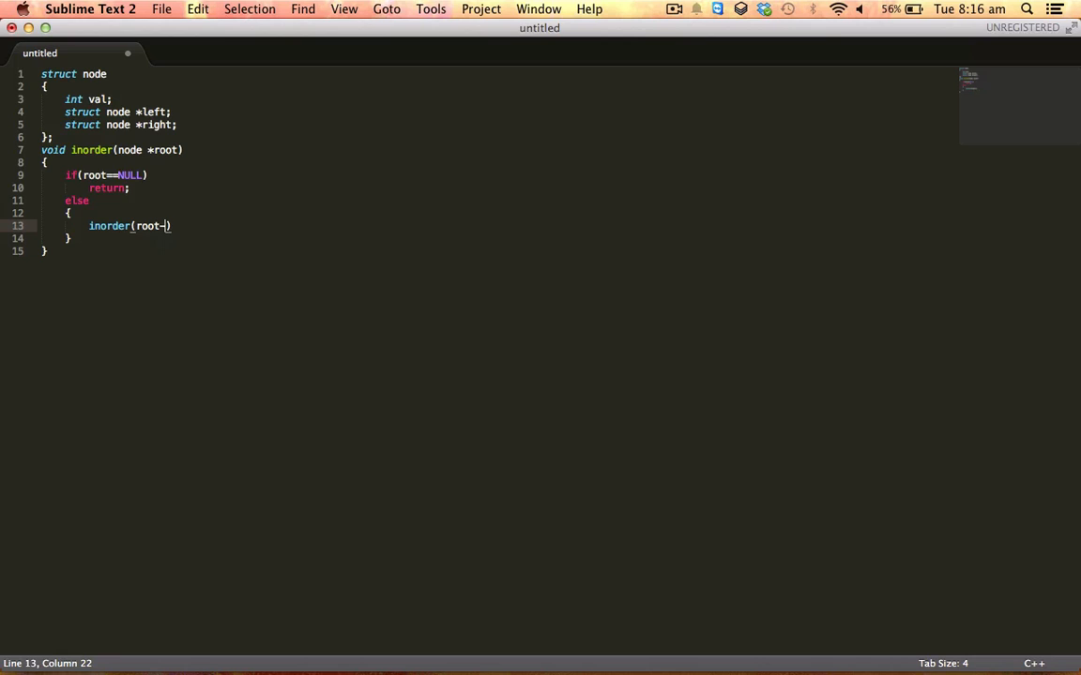
pyautogui.write('>left')
pyautogui.write('printf(')
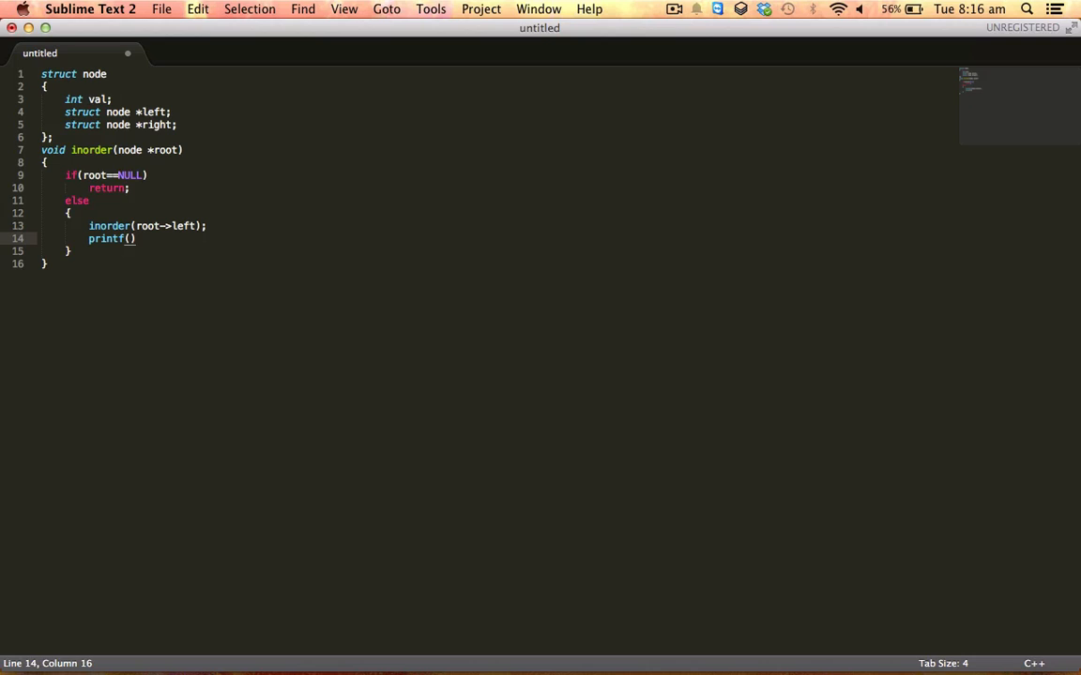
# - Print the value with printf("%d",root->val); and begin the next inorder call
pyautogui.write('"%d')
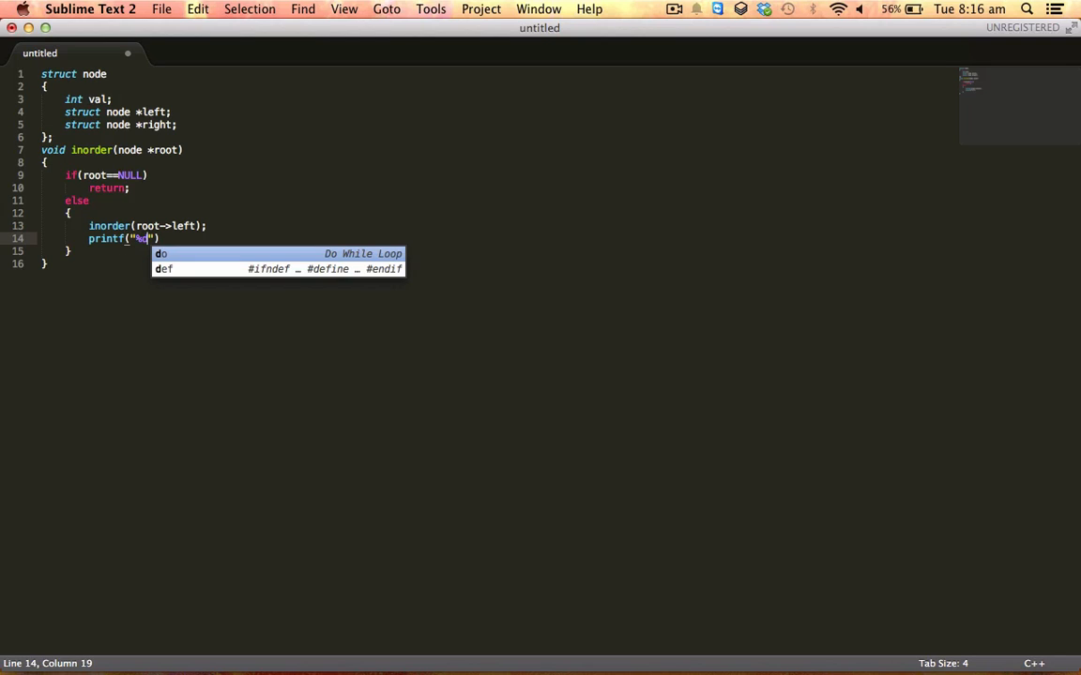
pyautogui.write(',root-')
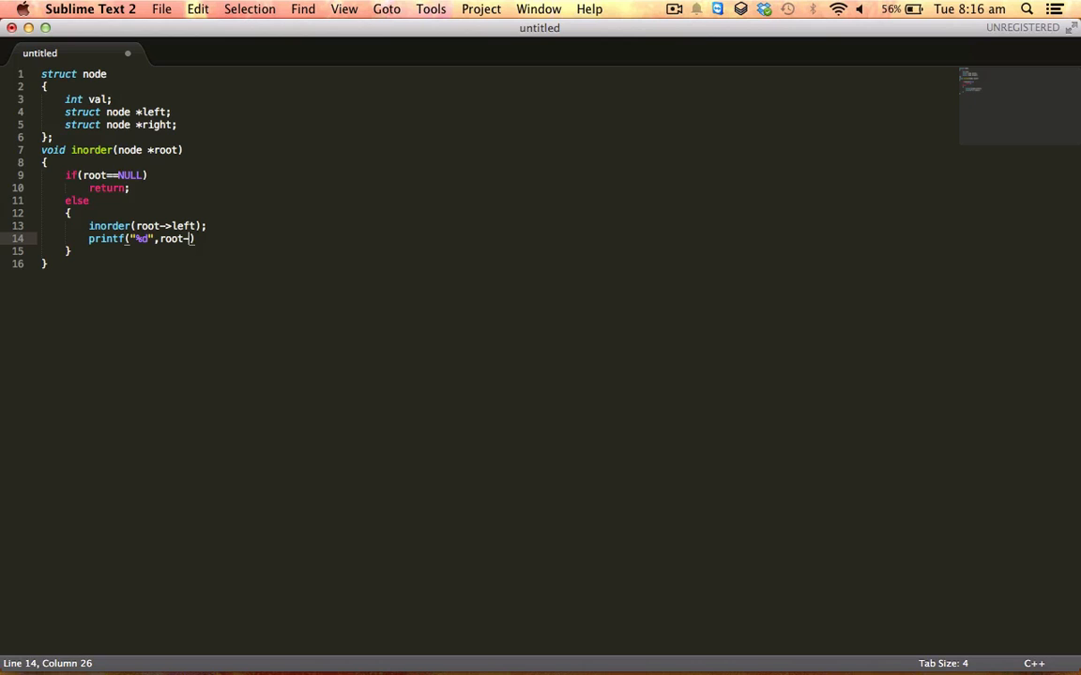
pyautogui.write('val')
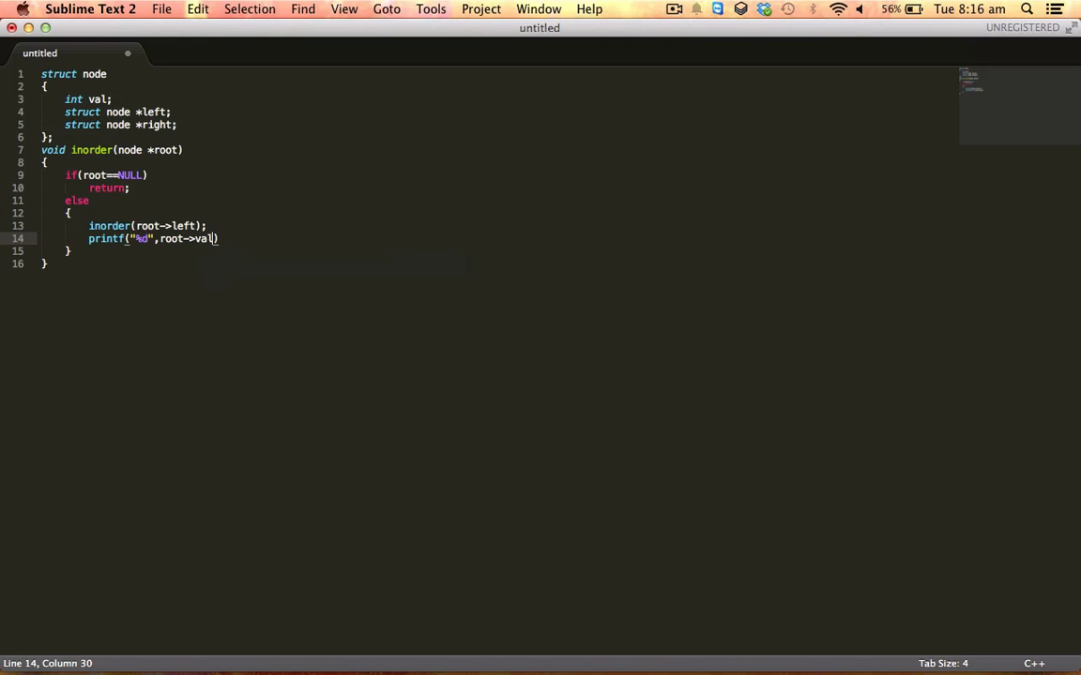
pyautogui.press('Return')
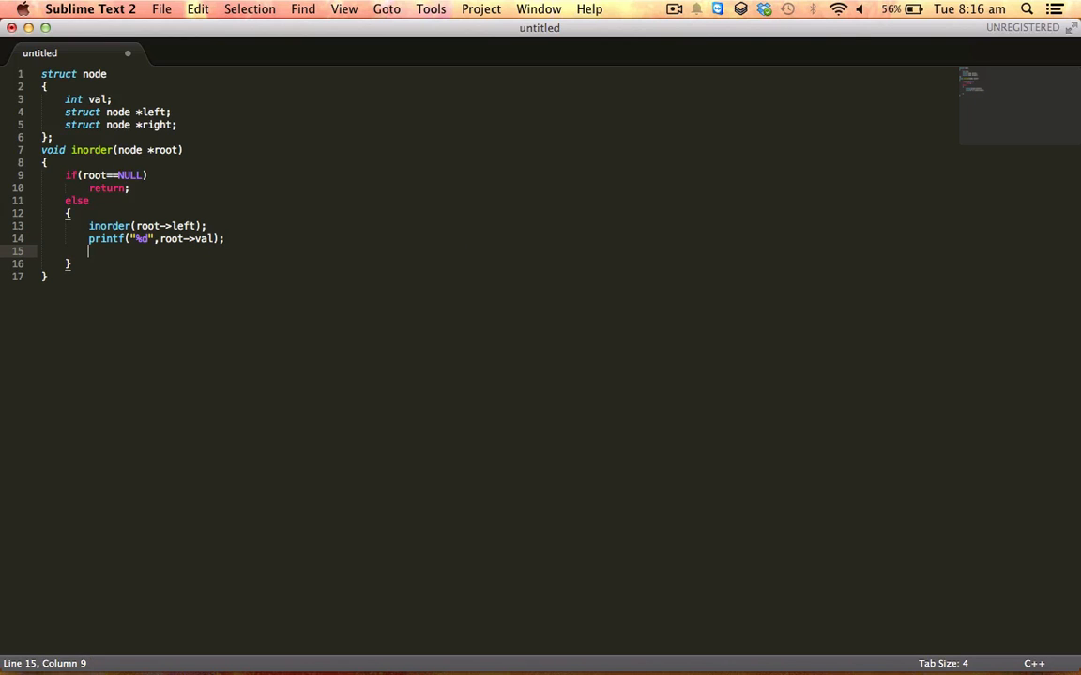
pyautogui.write('inorder(')
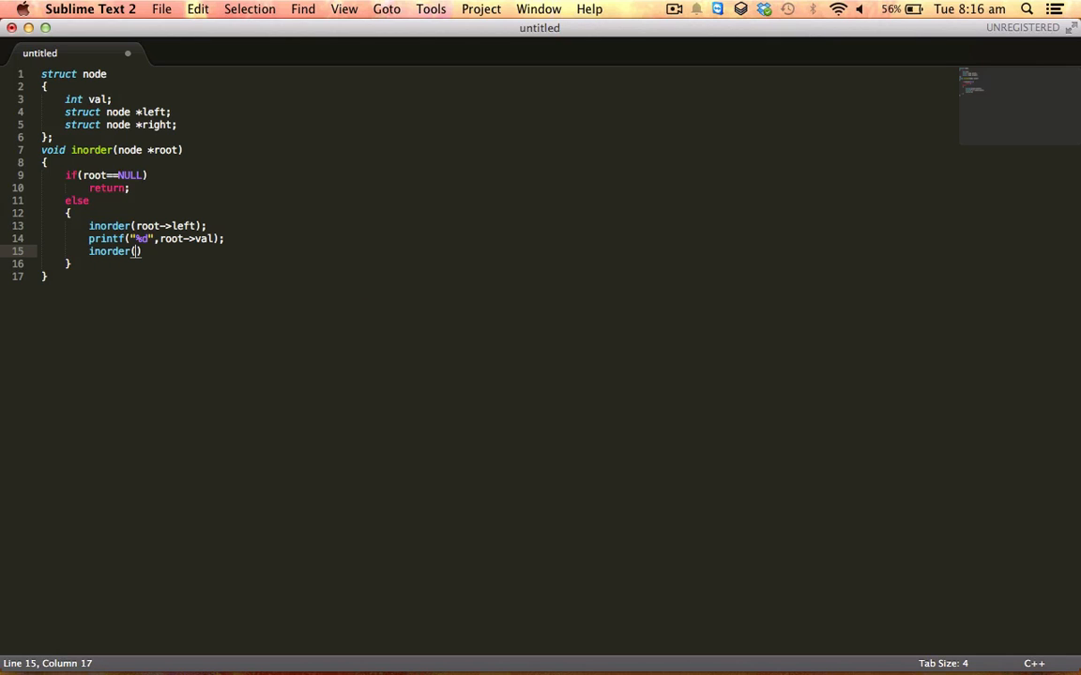
# - Complete the third statement as inorder(root->right); to finish the traversal
pyautogui.write('root-')
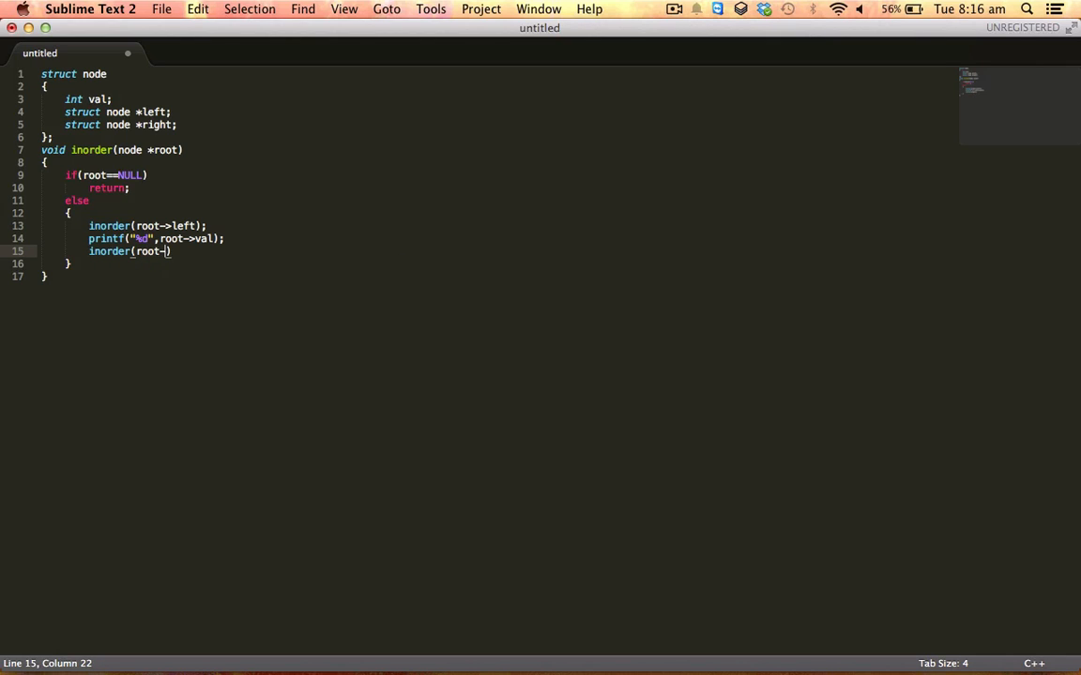
pyautogui.write('right')
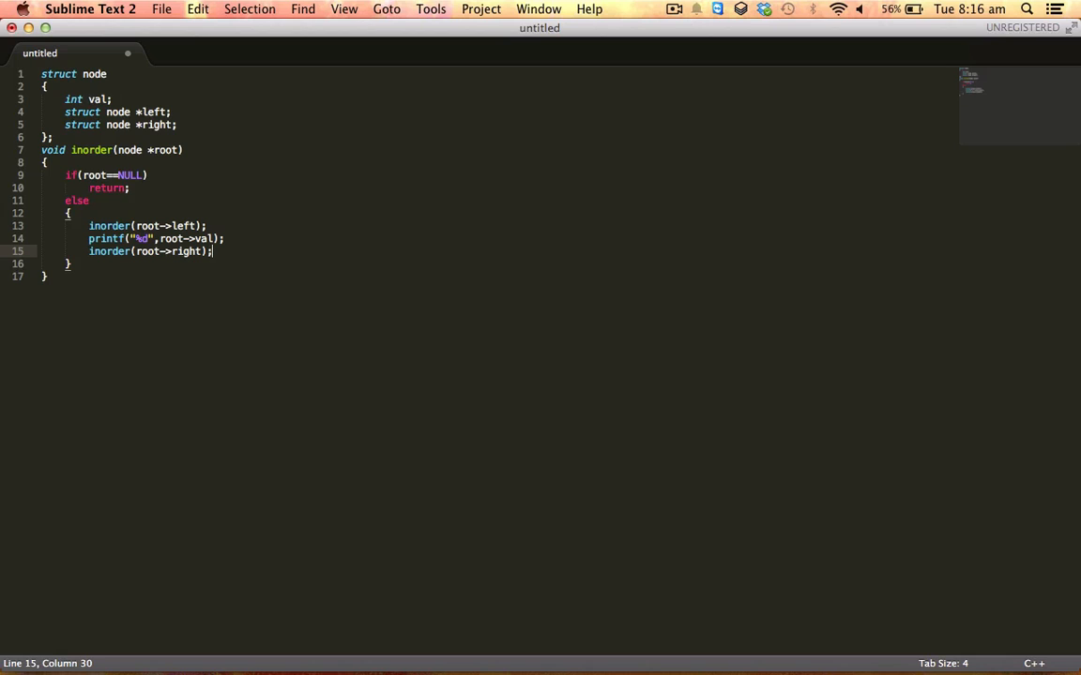
pyautogui.moveTo(1002, 446)
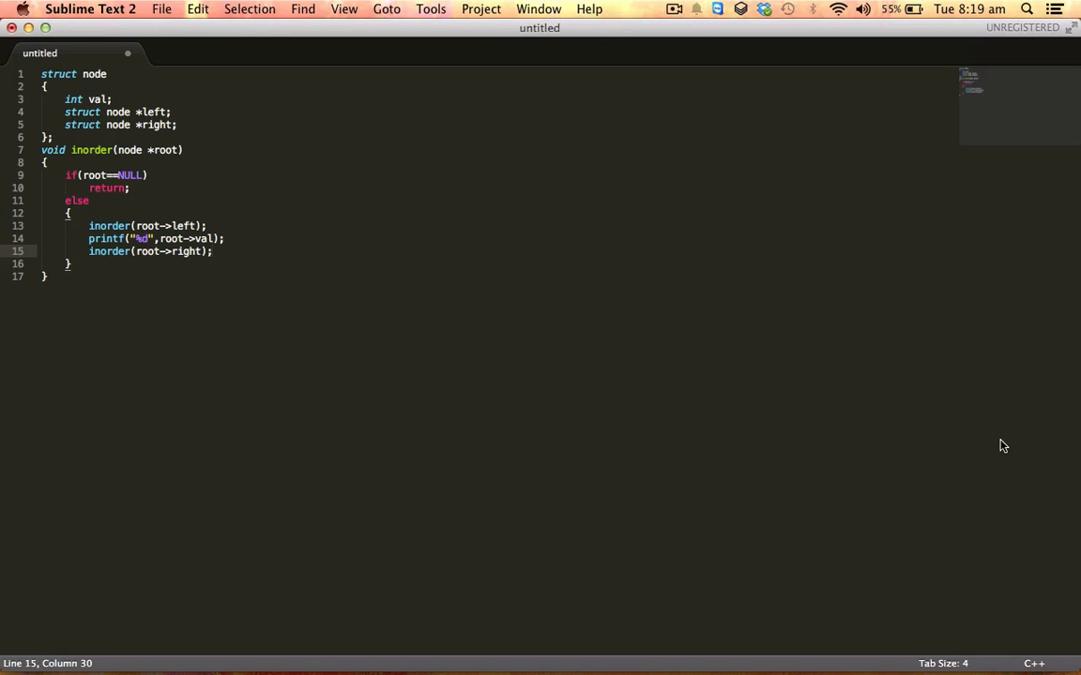